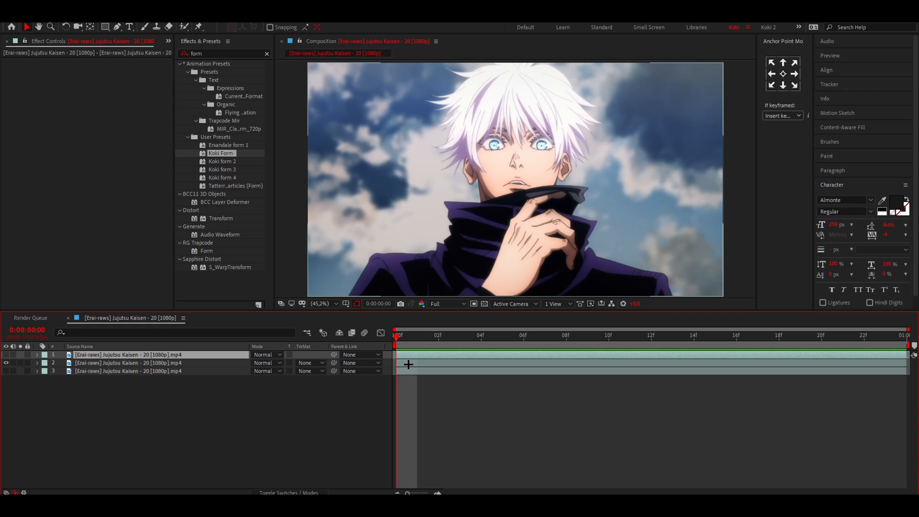
Select the second video layer to precompose it.
click(128, 362)
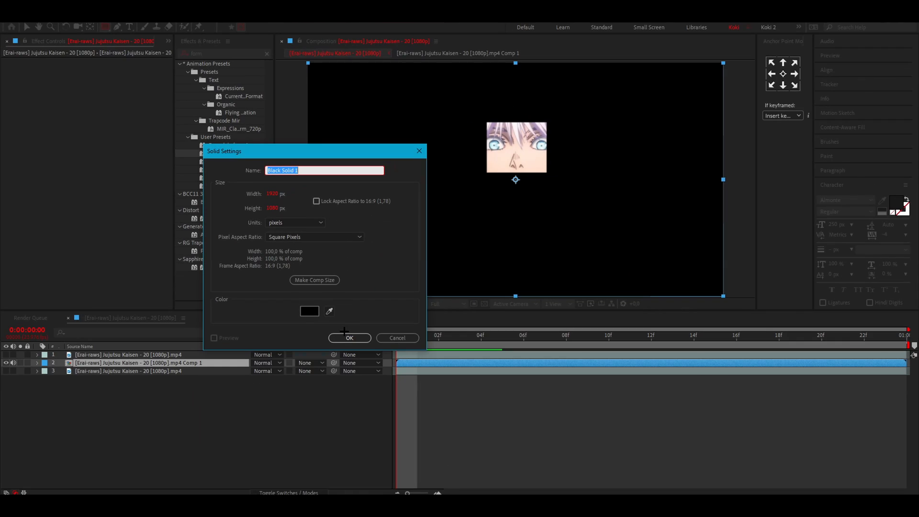
Add a black solid with the Koki Form preset, Base Form sized XYZ Individual to the frame dimensions.
click(349, 337)
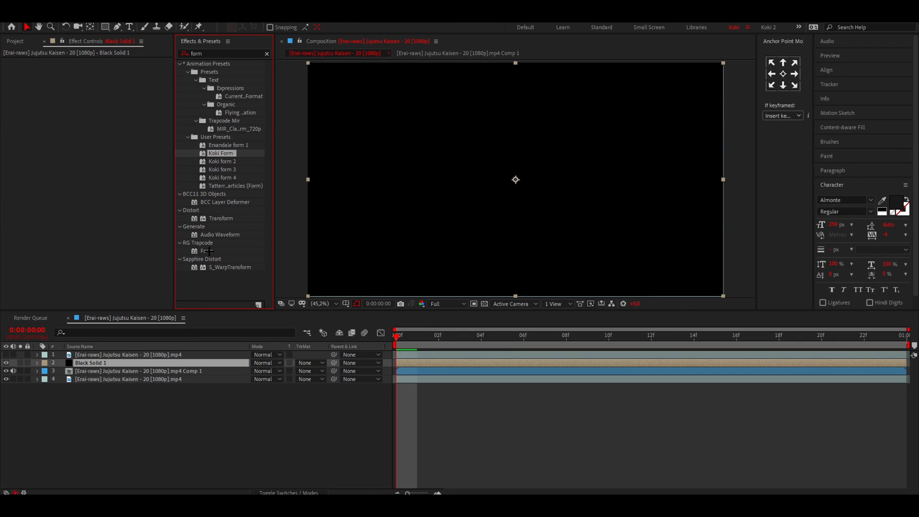
click(207, 250)
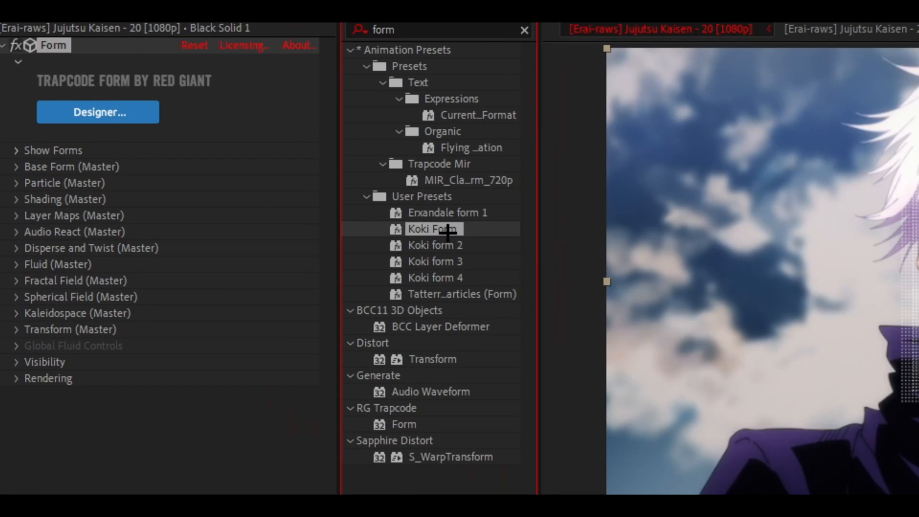
mouse_move(100, 170)
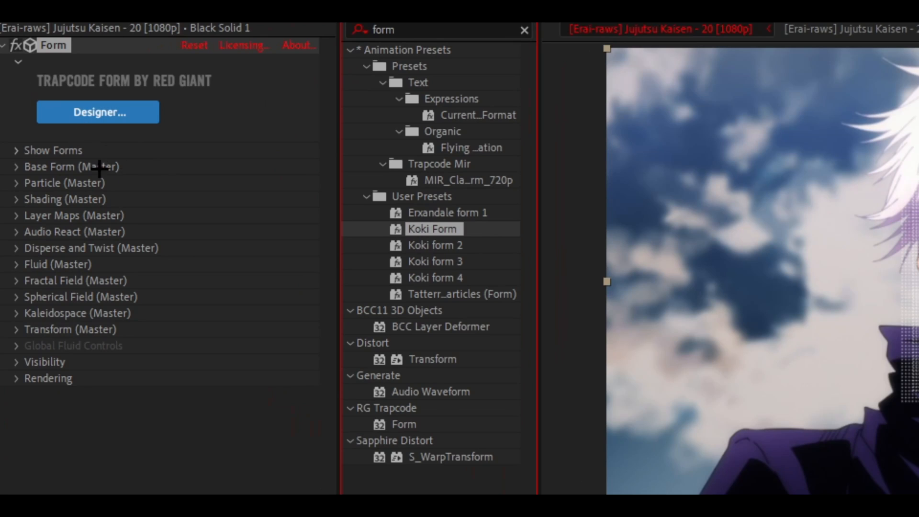
click(15, 167)
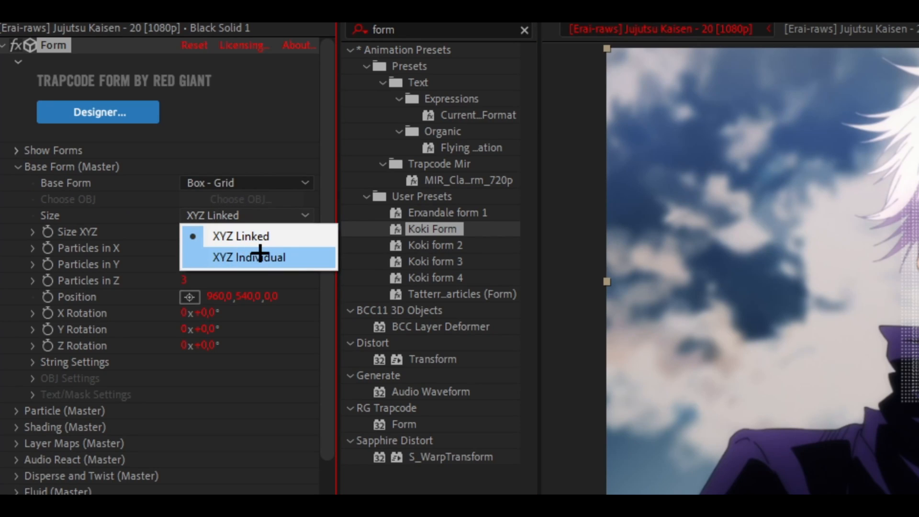
click(249, 258)
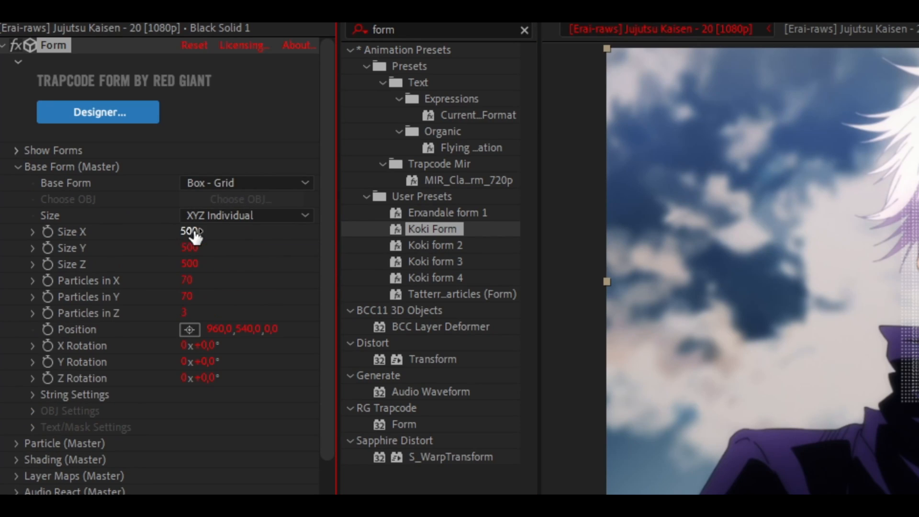
click(93, 28)
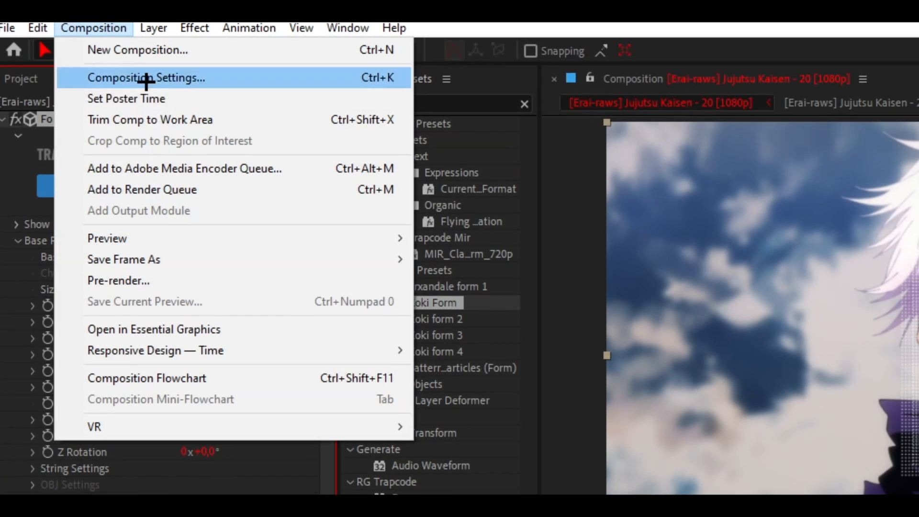
click(145, 77)
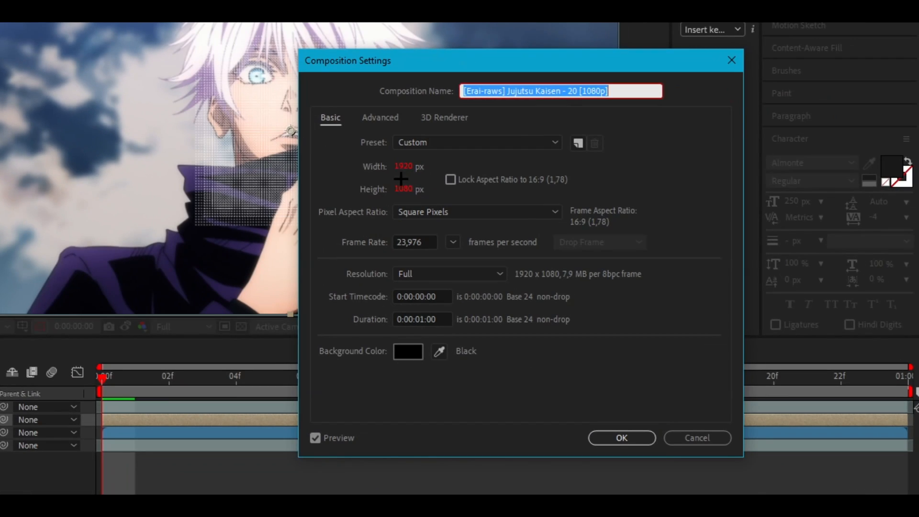
mouse_move(736, 391)
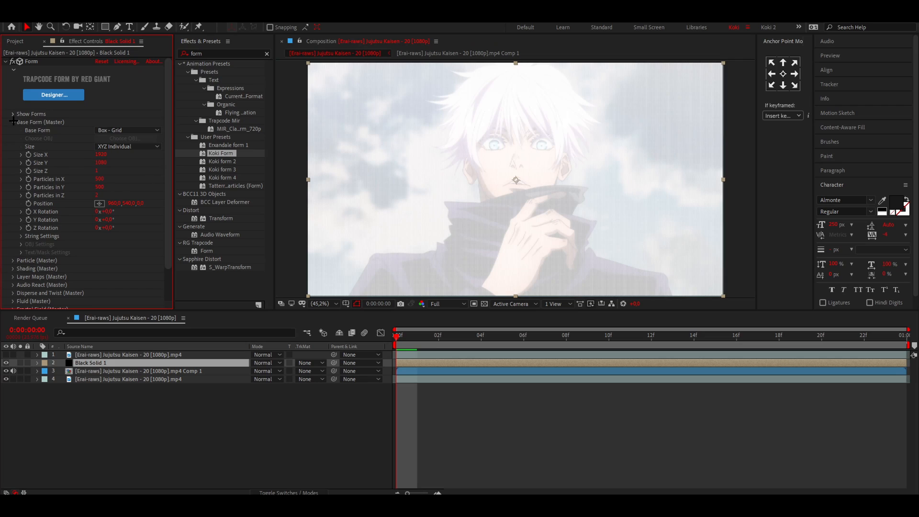
Map Form's colour and alpha from the precomposed clip, RGBA to RGBA over XY.
click(13, 122)
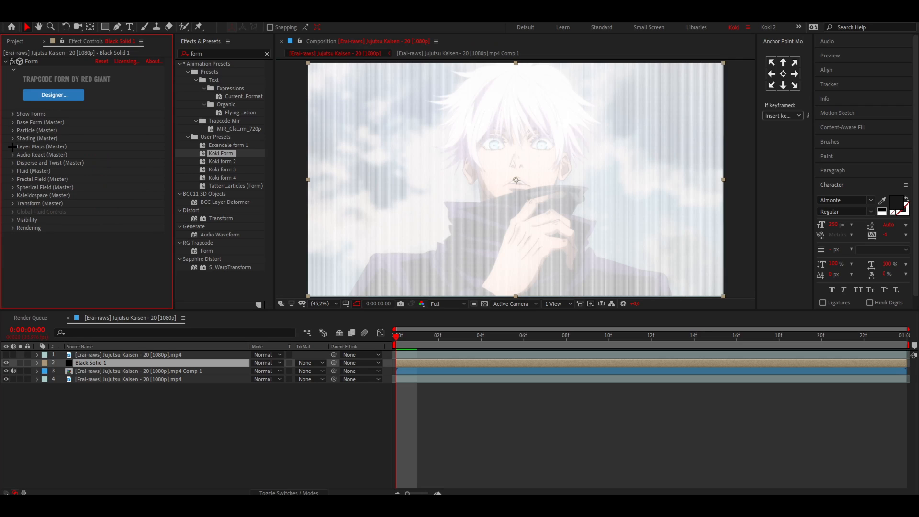
click(13, 145)
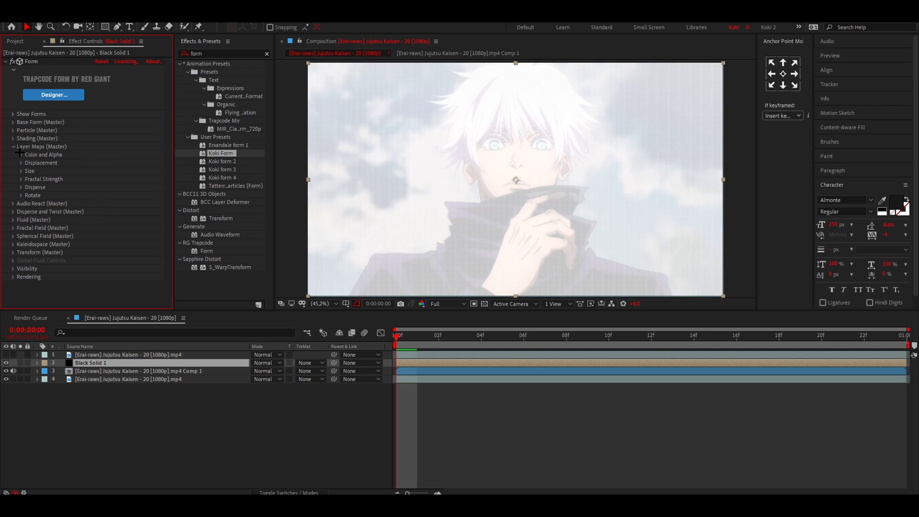
click(45, 154)
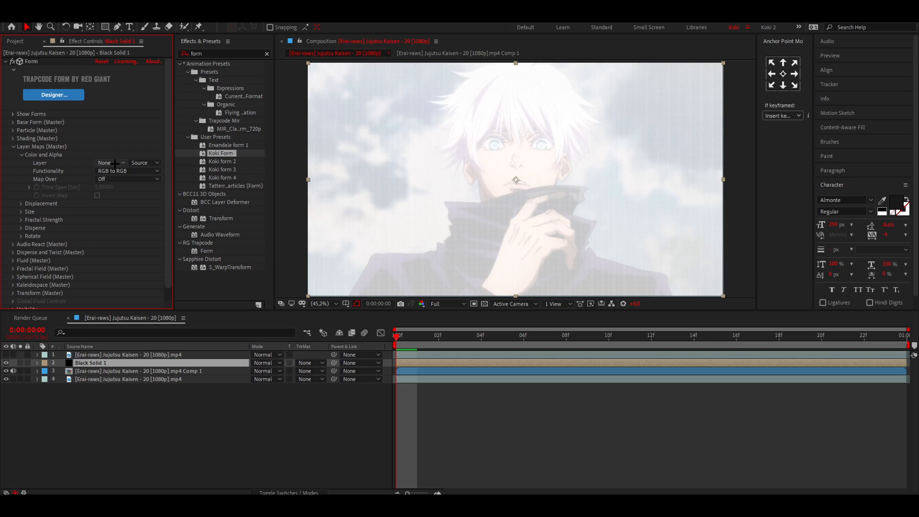
click(109, 162)
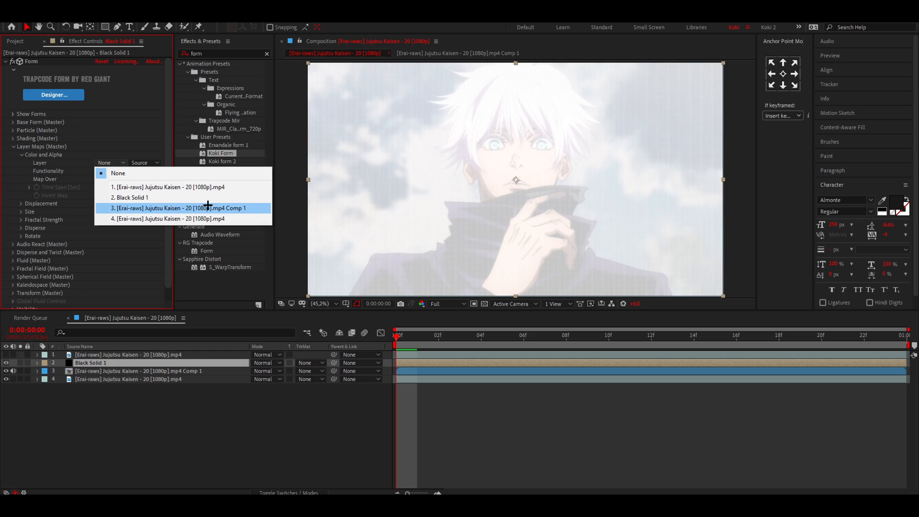
mouse_move(152, 207)
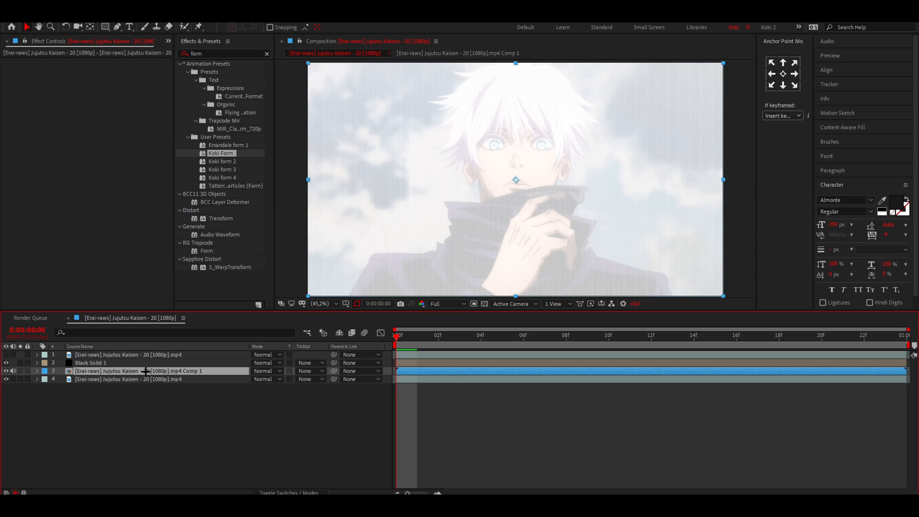
click(240, 264)
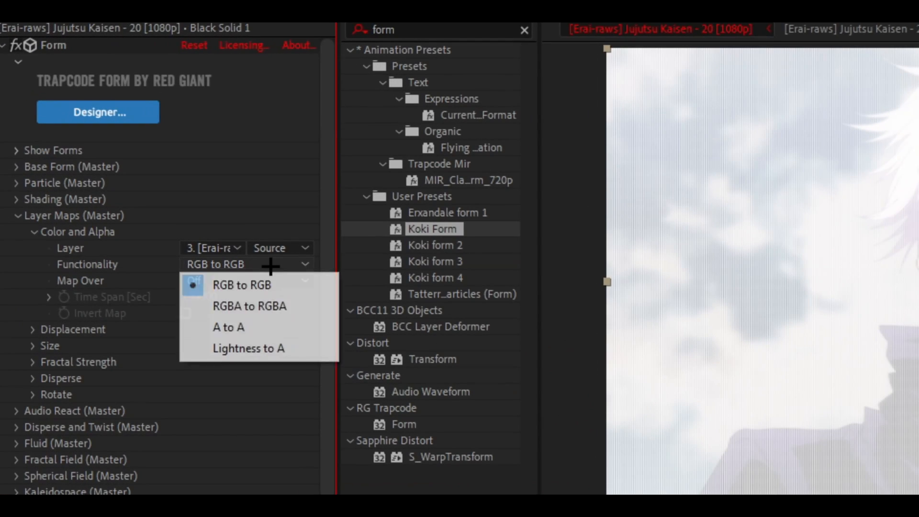
click(249, 305)
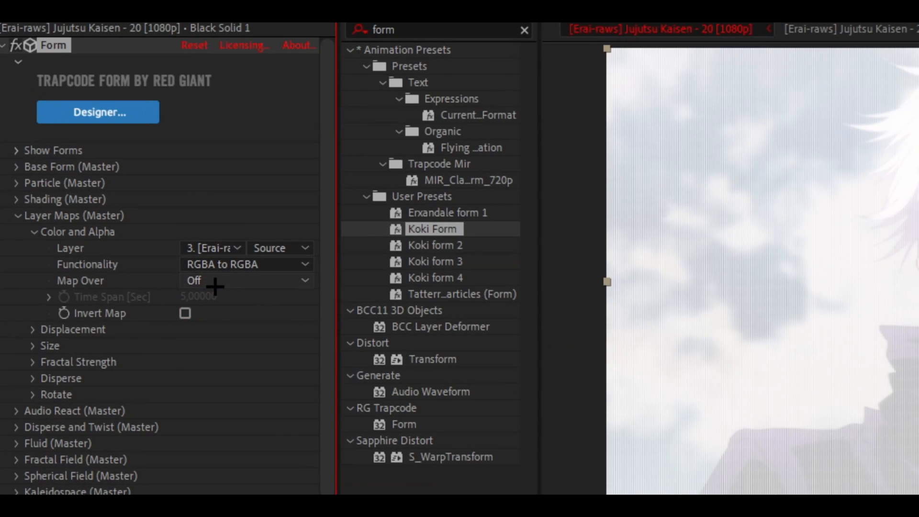
click(245, 279)
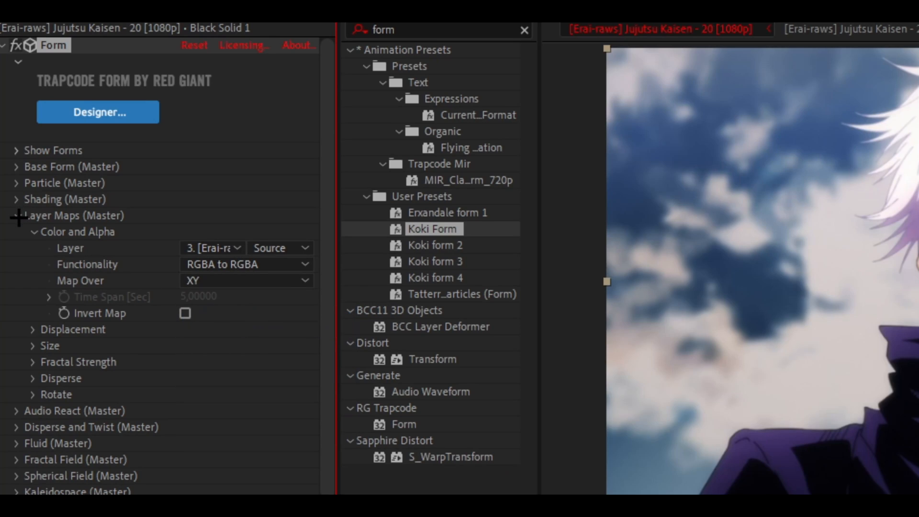
Reveal Spherical Field Sphere 1's strength, position, radius and scale settings.
click(18, 215)
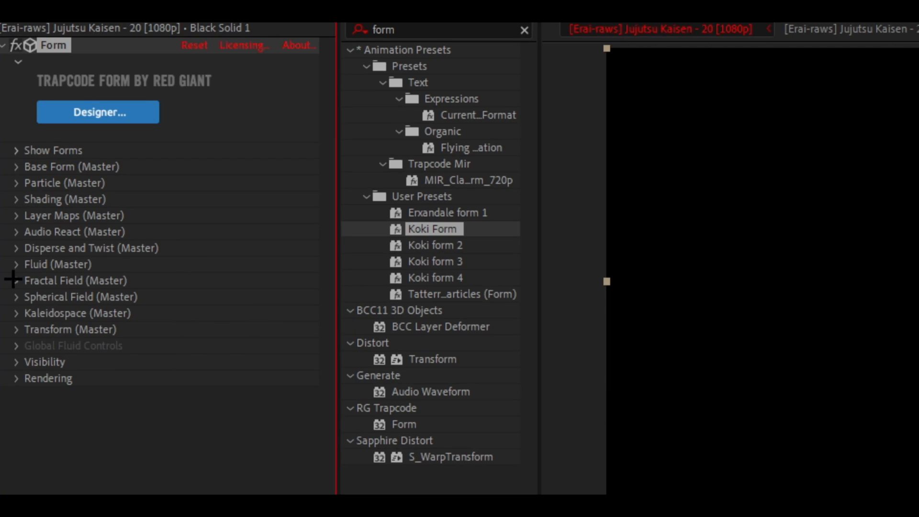
click(20, 280)
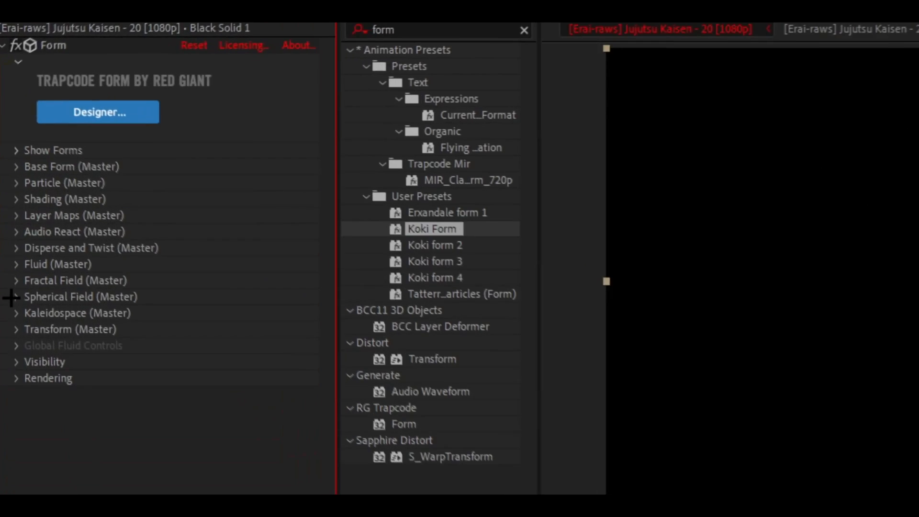
click(18, 296)
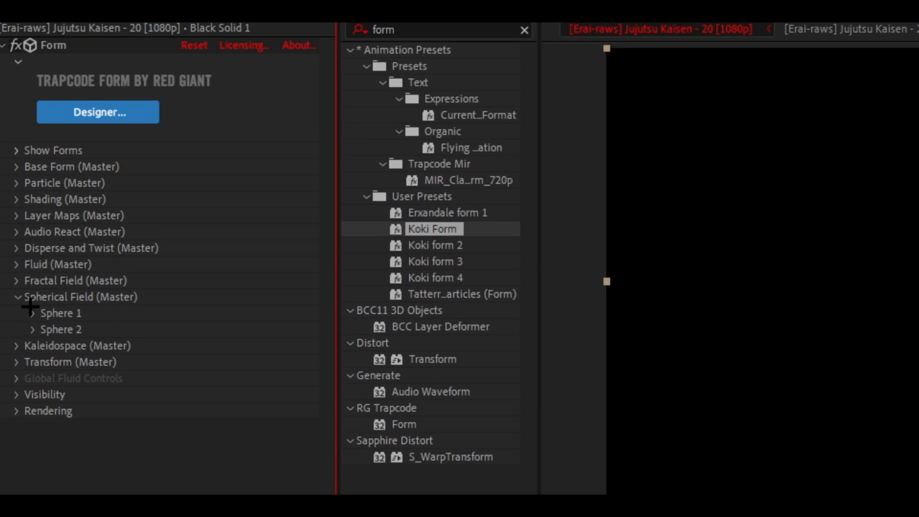
click(33, 312)
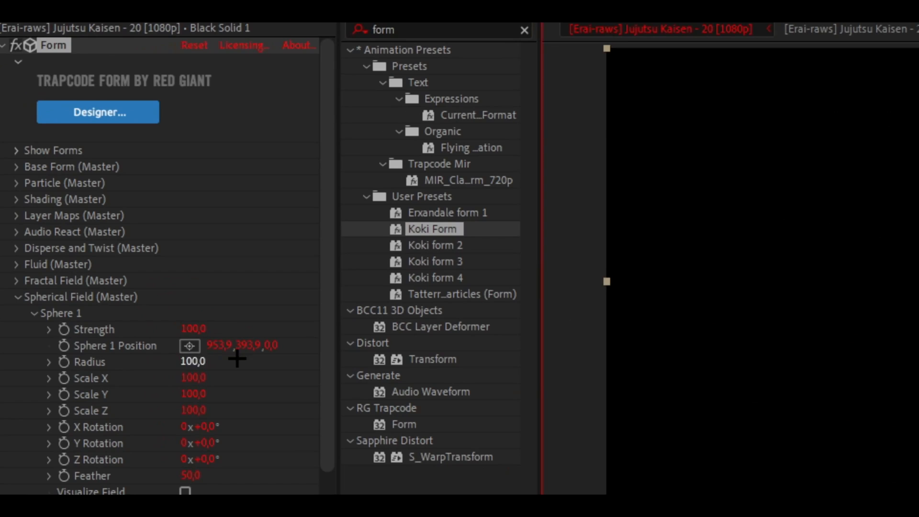
mouse_move(155, 362)
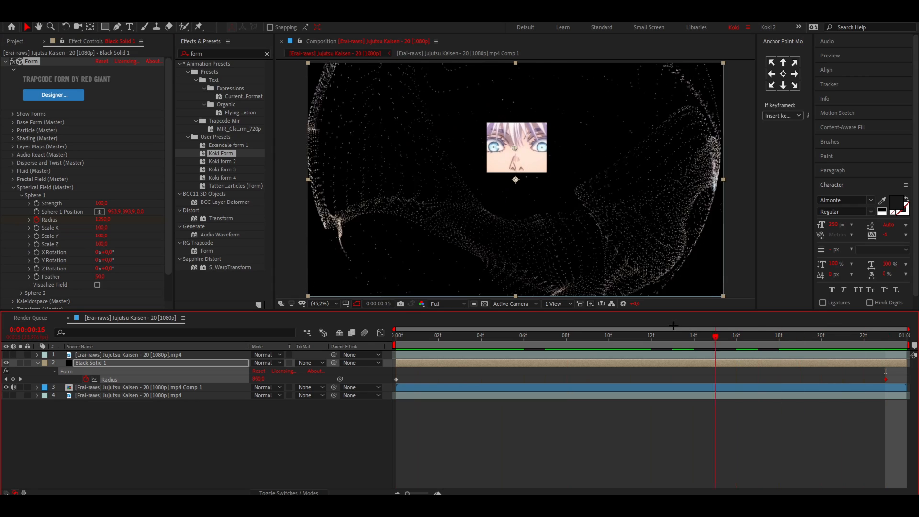
Keyframe Sphere 1's radius from frame 0 to the last frame and preview the burst.
click(629, 334)
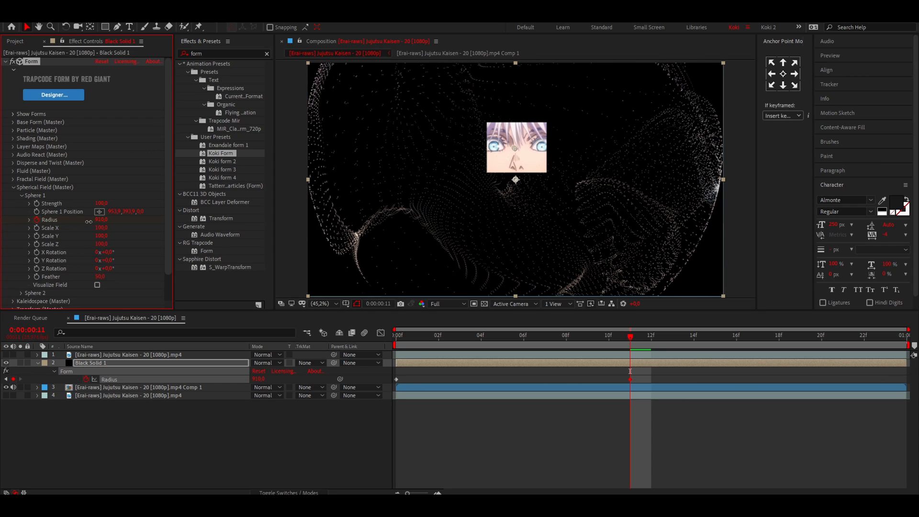
click(565, 334)
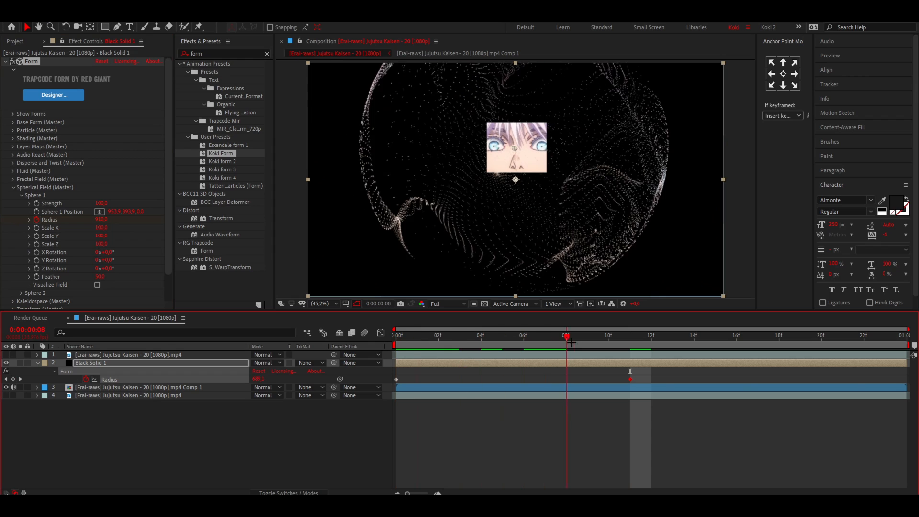
click(629, 334)
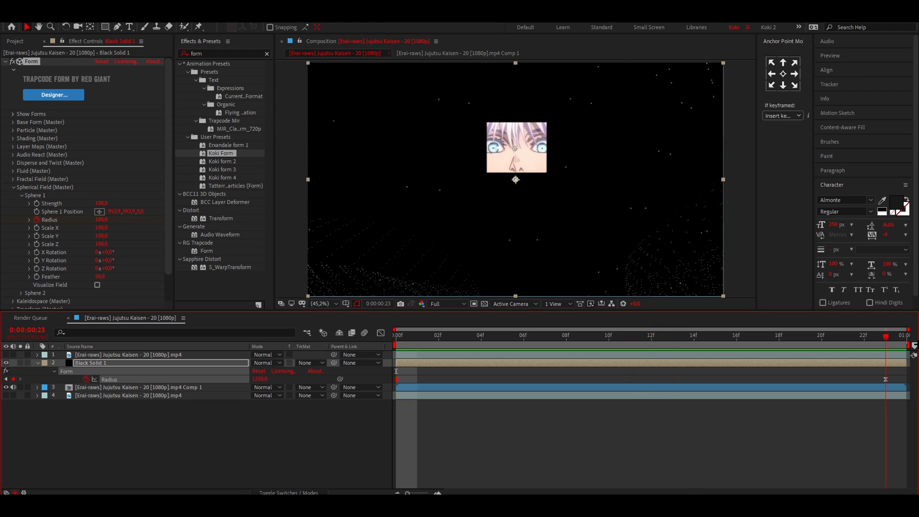
Keyframe Black Solid 1 opacity from 100% at frame 12 to 0% at frame 23.
click(650, 334)
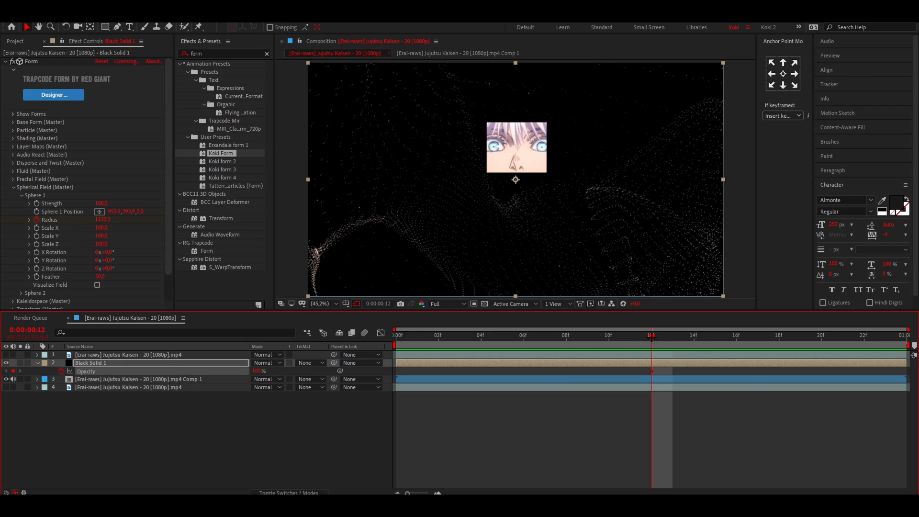
click(905, 334)
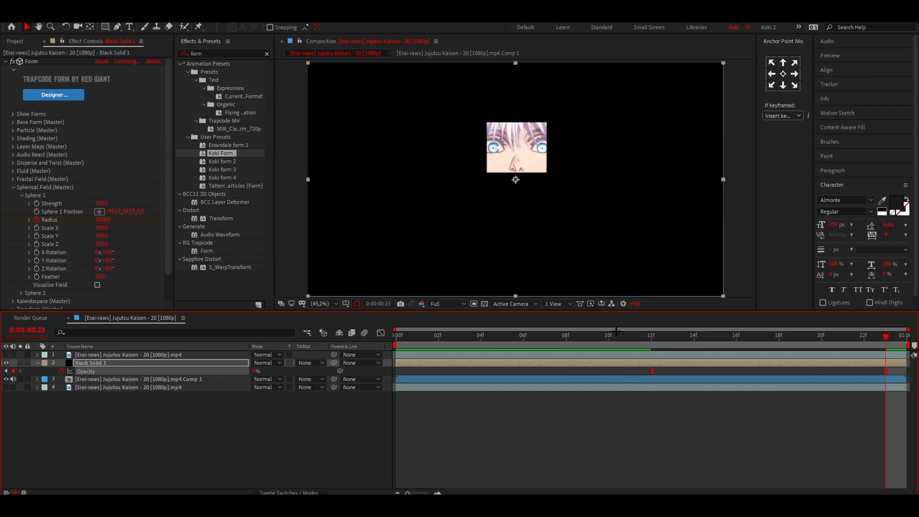
click(630, 334)
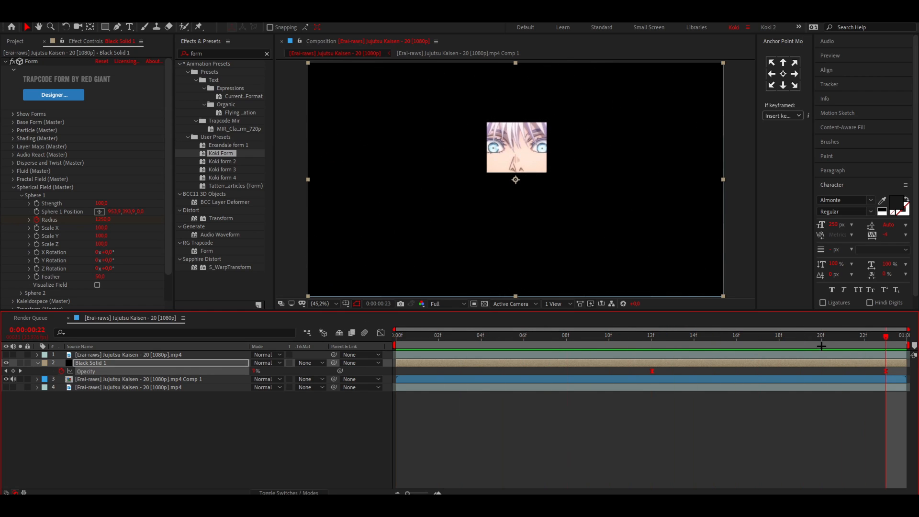
click(480, 335)
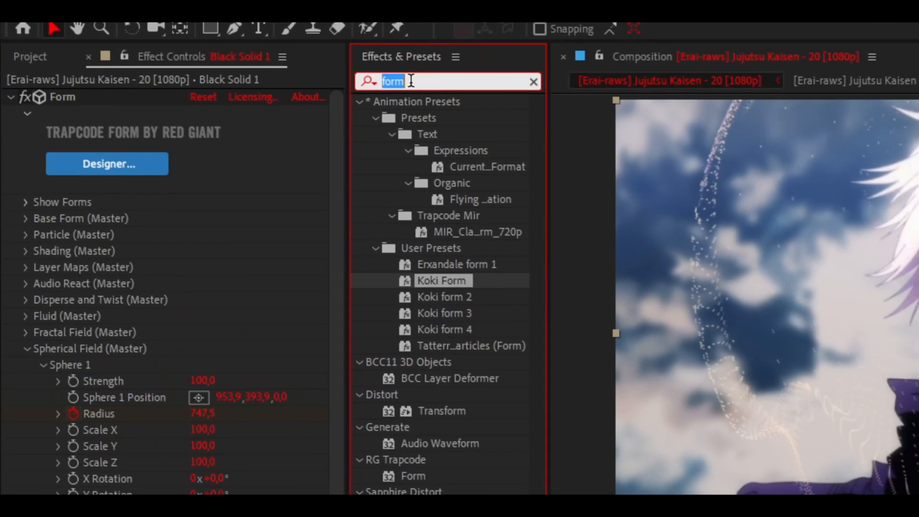
Find and apply the Tint effect to the particle solid.
text(tint)
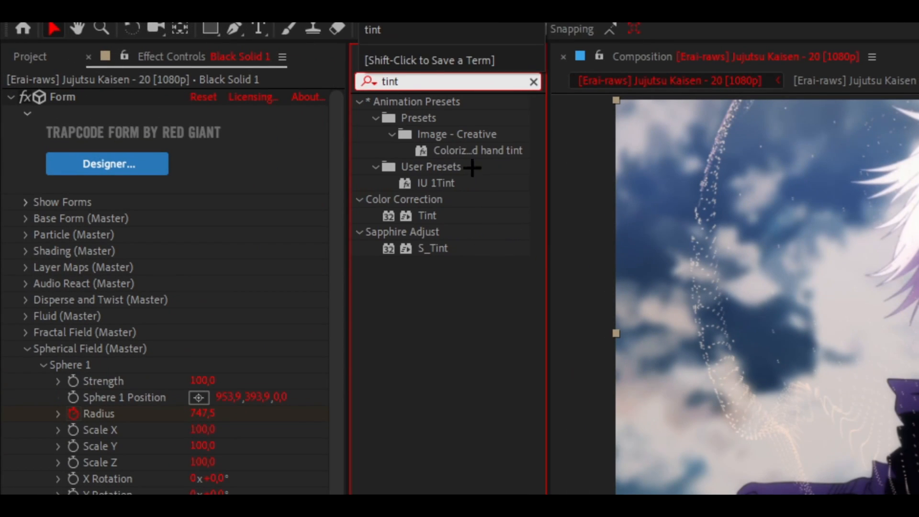
double_click(427, 215)
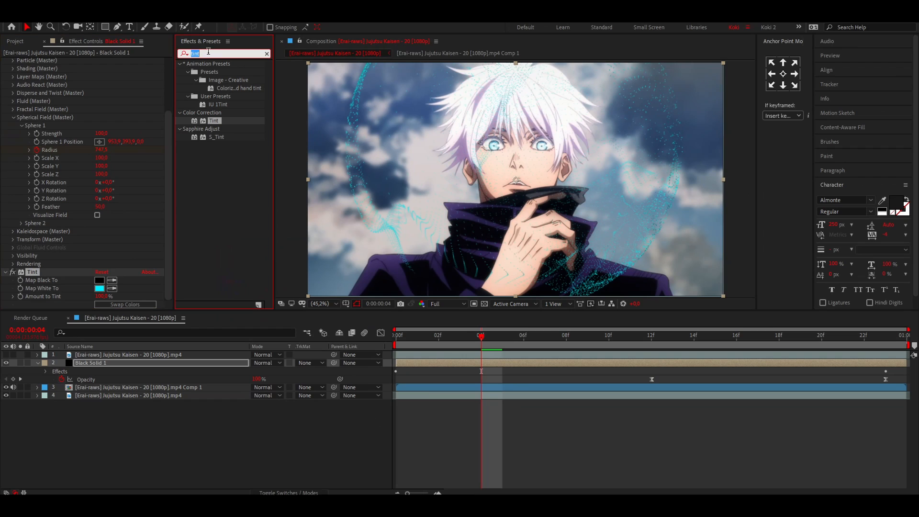
Apply Deep Glow to Black Solid 1 and duplicate the layer.
text(deep)
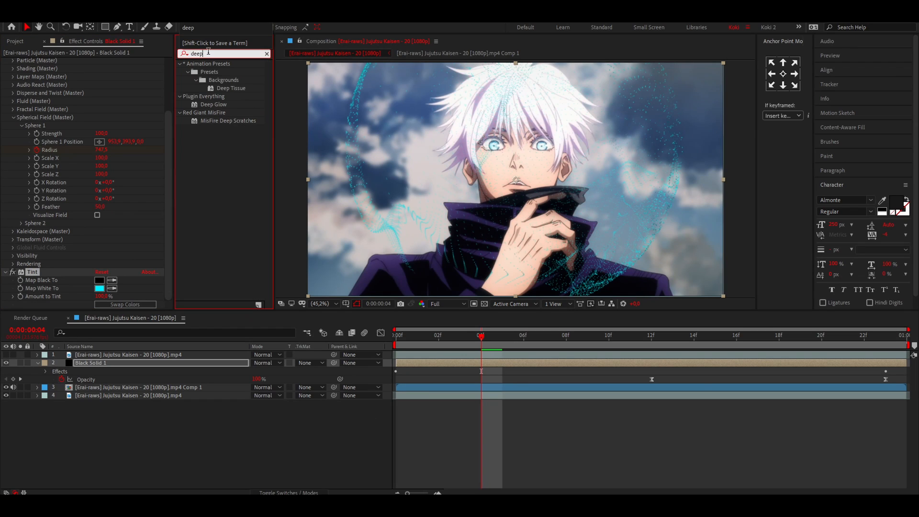
double_click(212, 104)
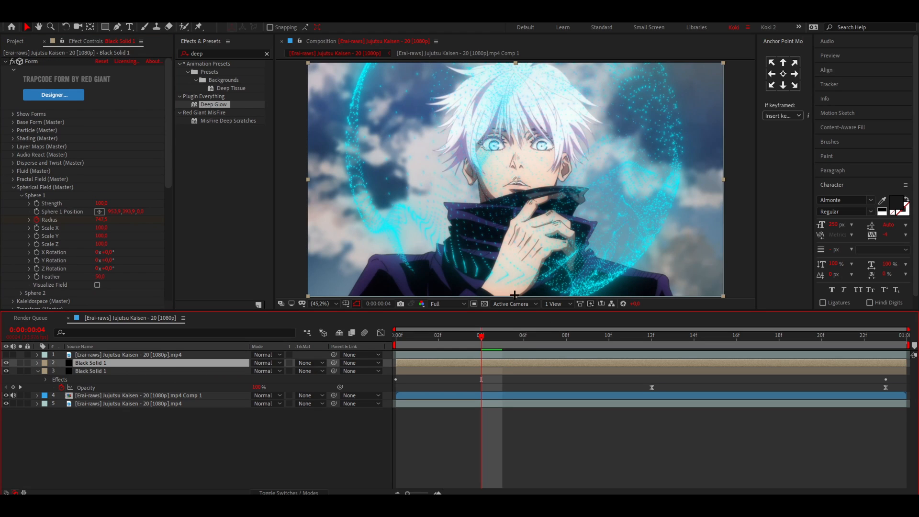
Preview the duplicated particle solid's doubled burst and re-enable the top footage layer.
click(36, 370)
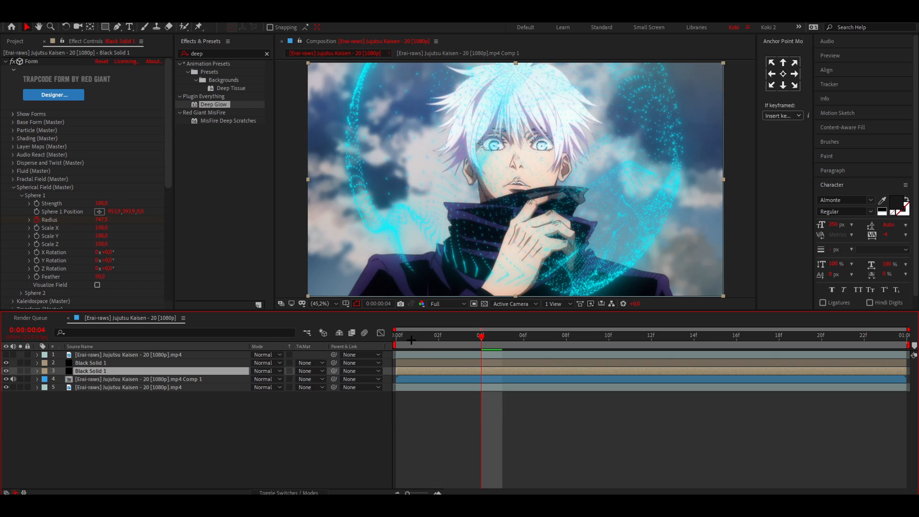
click(588, 335)
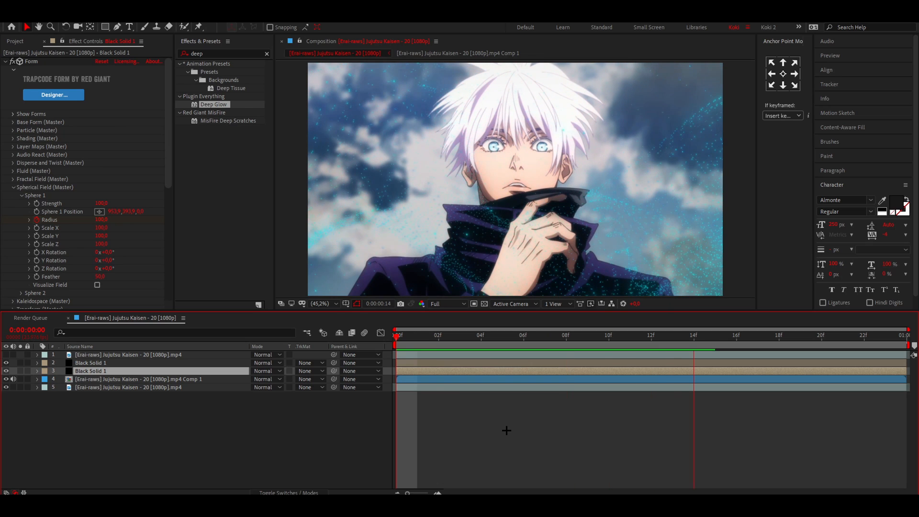
click(523, 335)
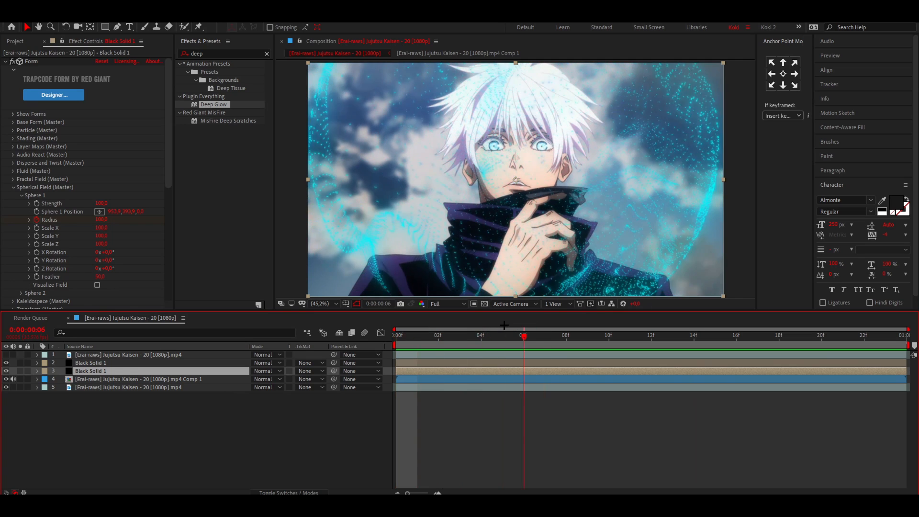
click(438, 334)
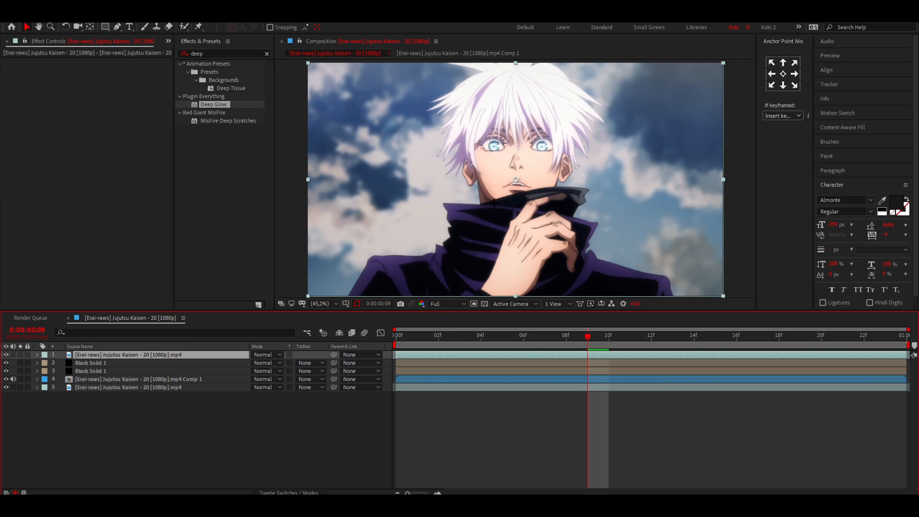
mouse_move(425, 110)
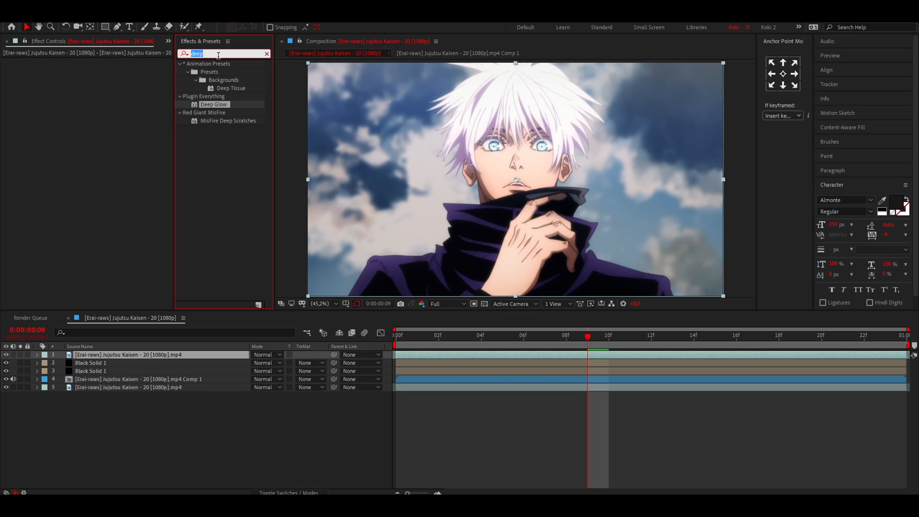
Add Curves and Sharpen effects to the top anime footage layer.
text(curve)
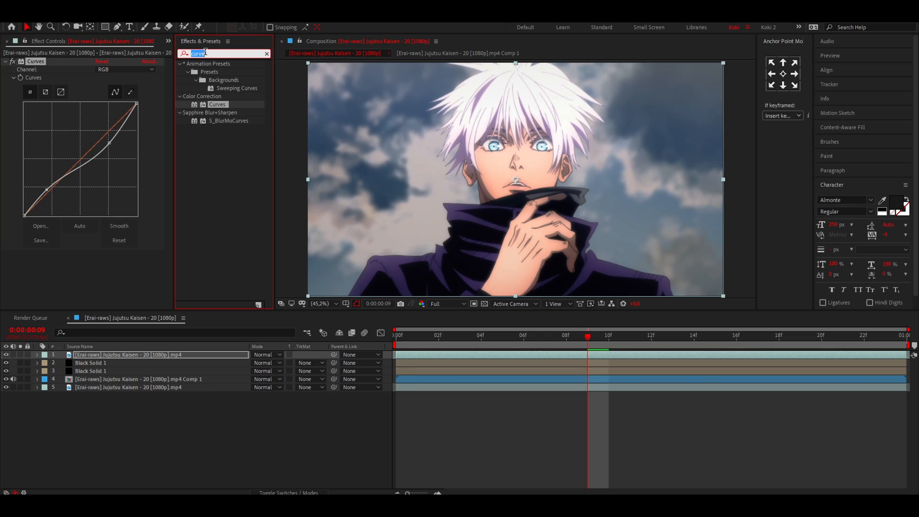
text(sharpen)
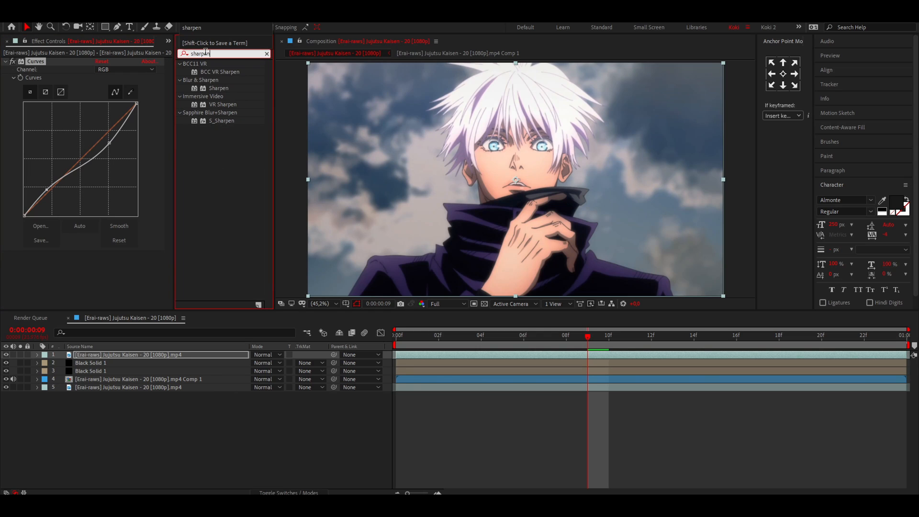
double_click(218, 88)
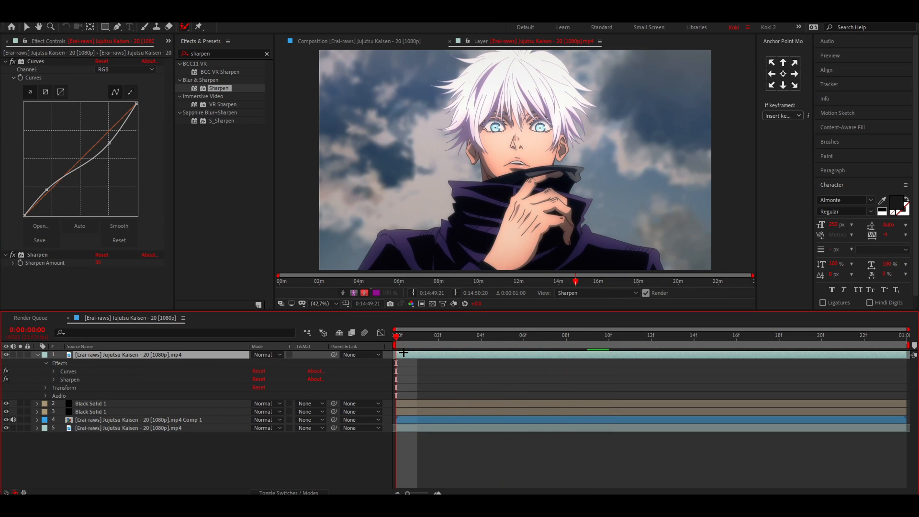
mouse_move(454, 200)
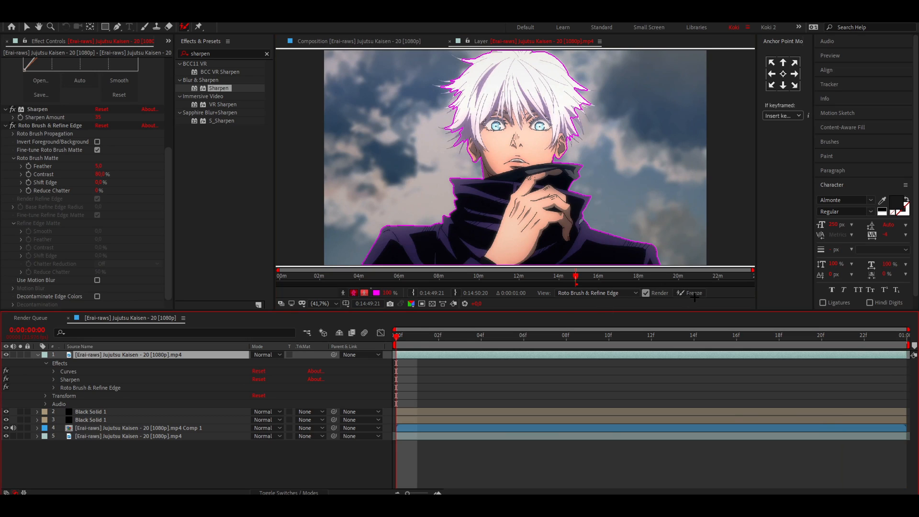
Freeze the Roto Brush matte so the character's outline holds across all frames.
click(691, 292)
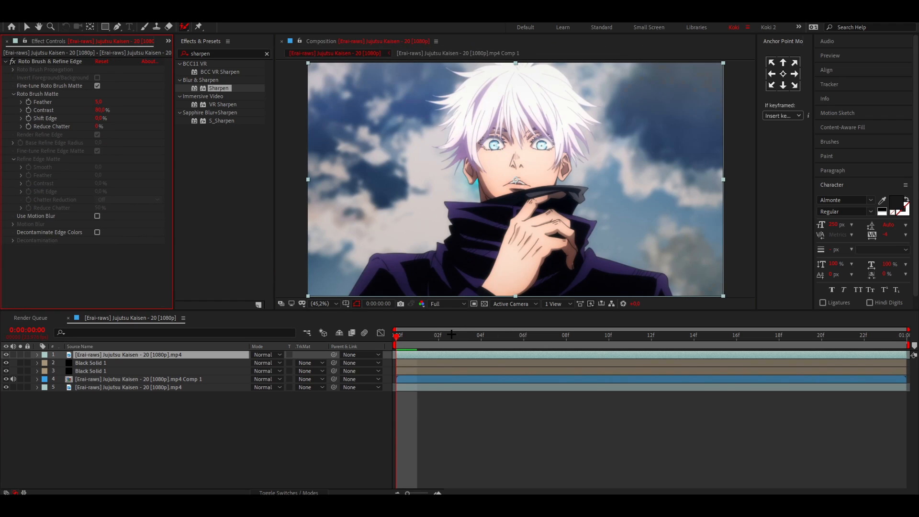
click(565, 335)
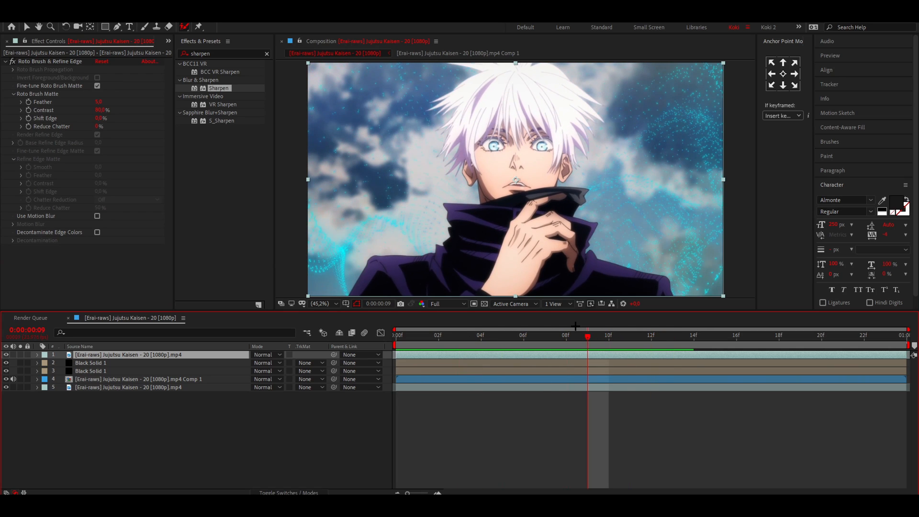
mouse_move(591, 139)
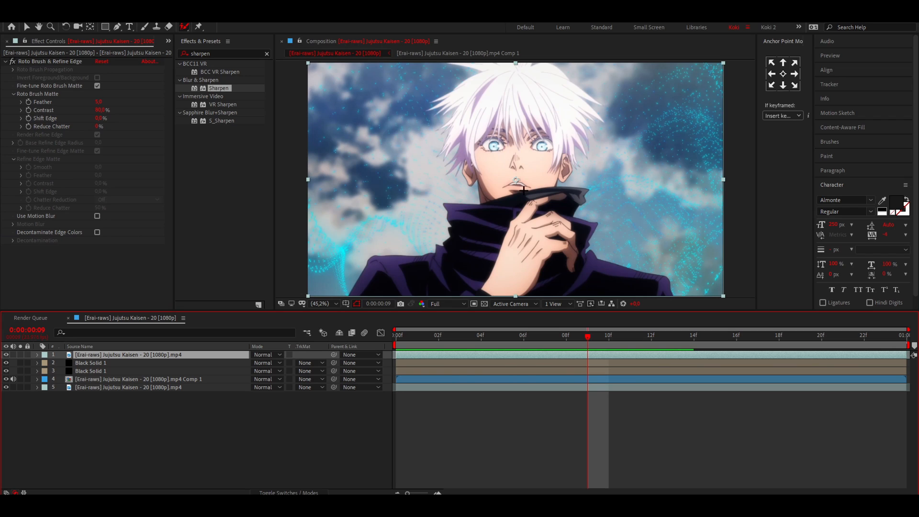
click(799, 335)
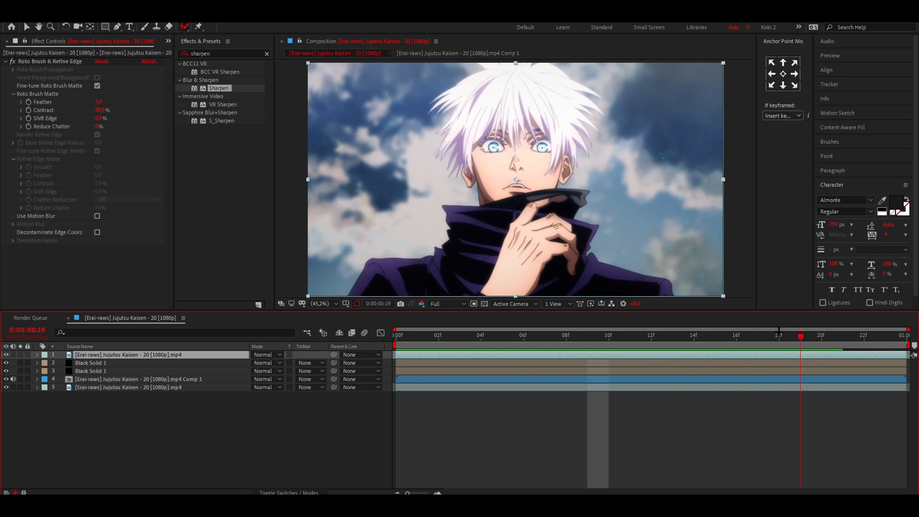
click(630, 335)
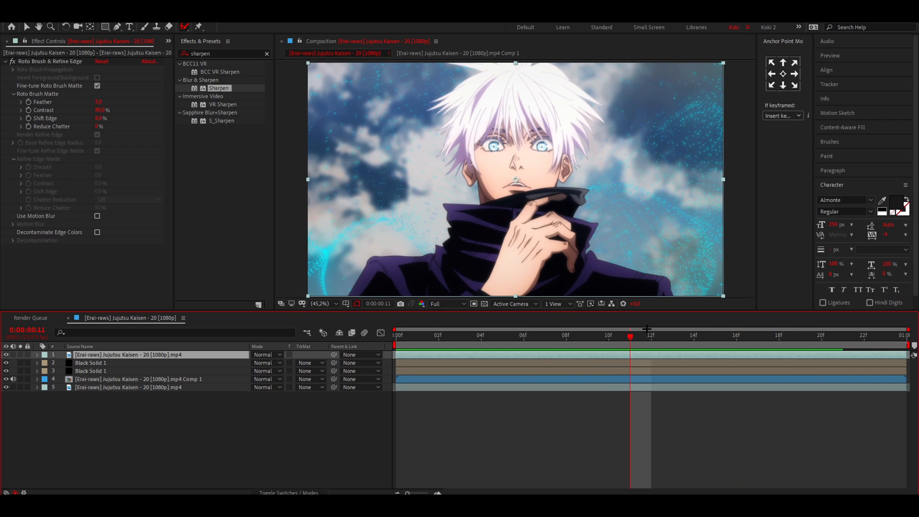
Keyframe Black Solid 1's Form radius growing outward from 100, then ease and hide the curve.
click(91, 362)
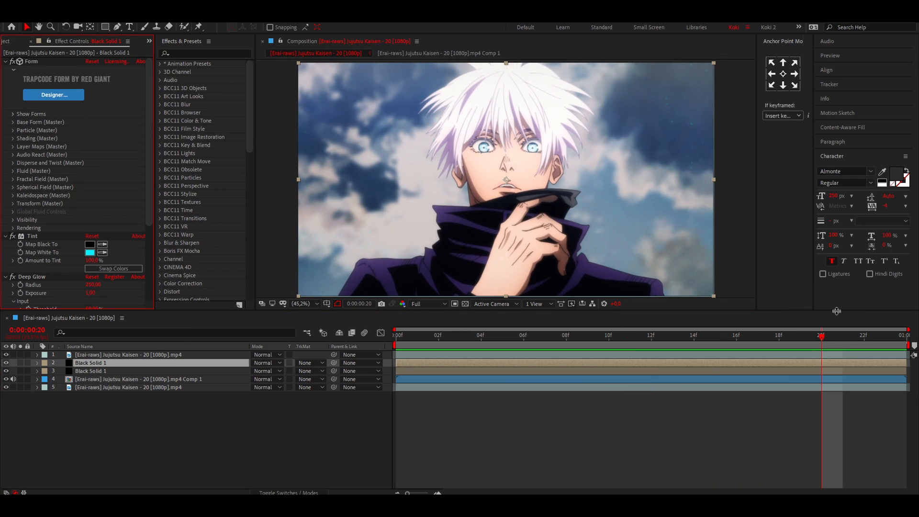
mouse_move(821, 336)
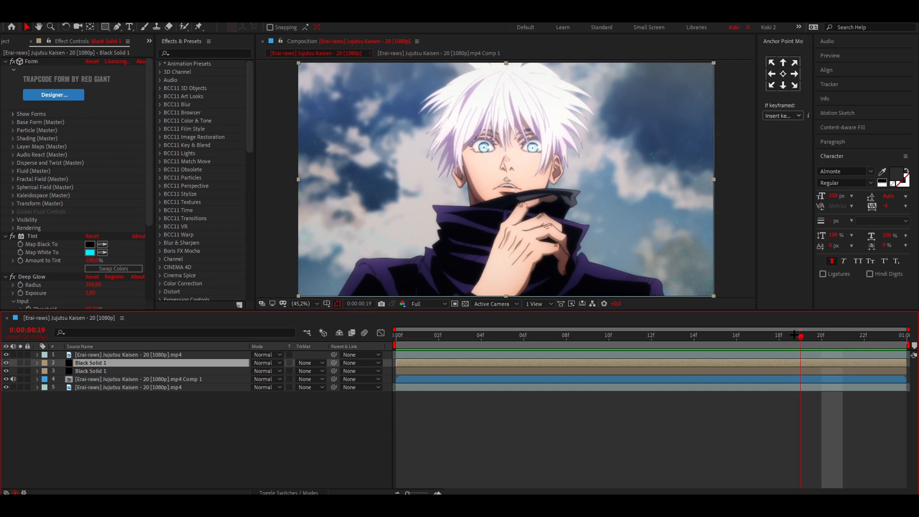
click(521, 334)
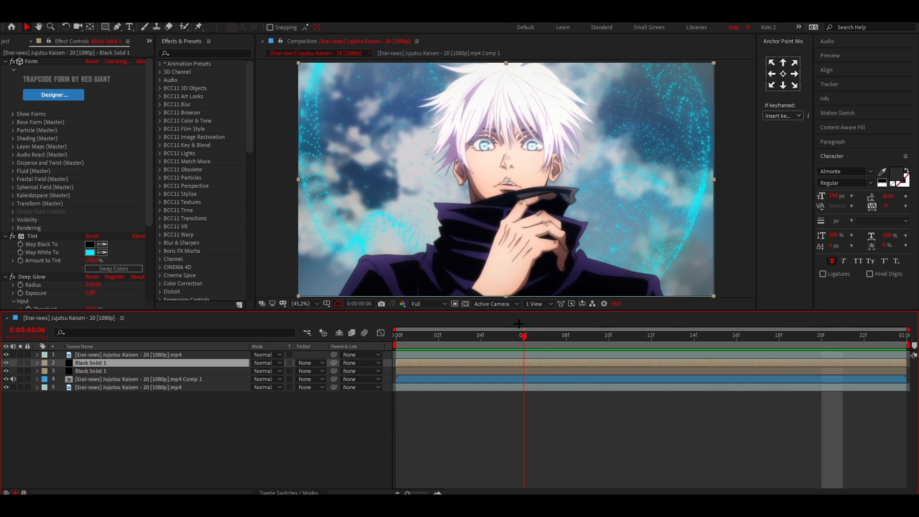
click(587, 334)
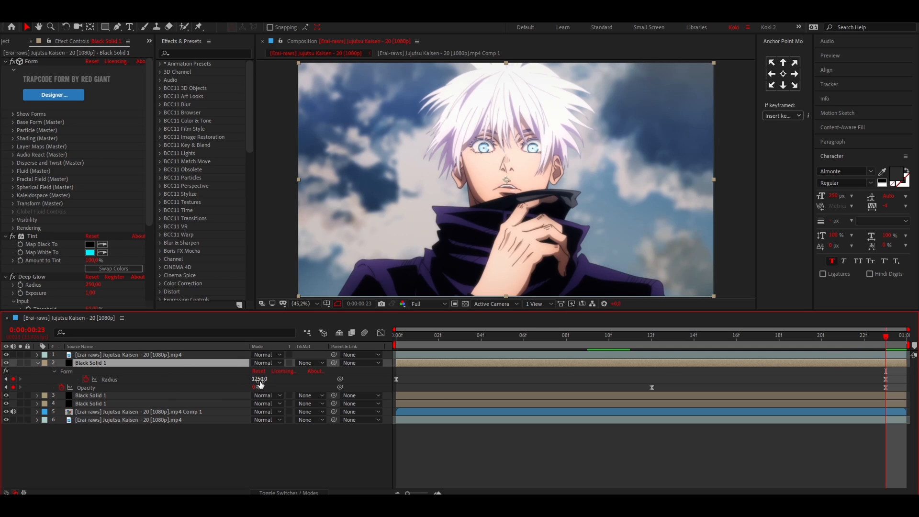
click(259, 378)
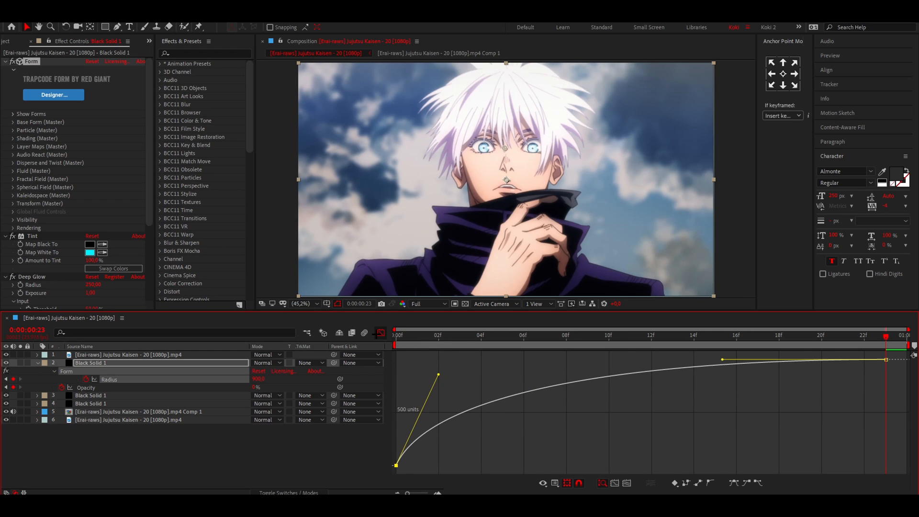
click(379, 333)
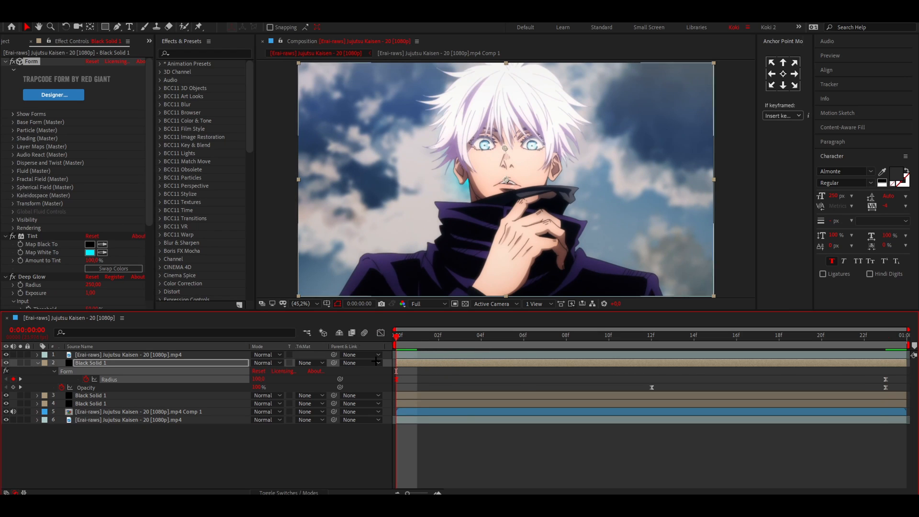
Keyframe Form's Transform Z Rotation W from 0° to +90° at the last frame.
click(13, 204)
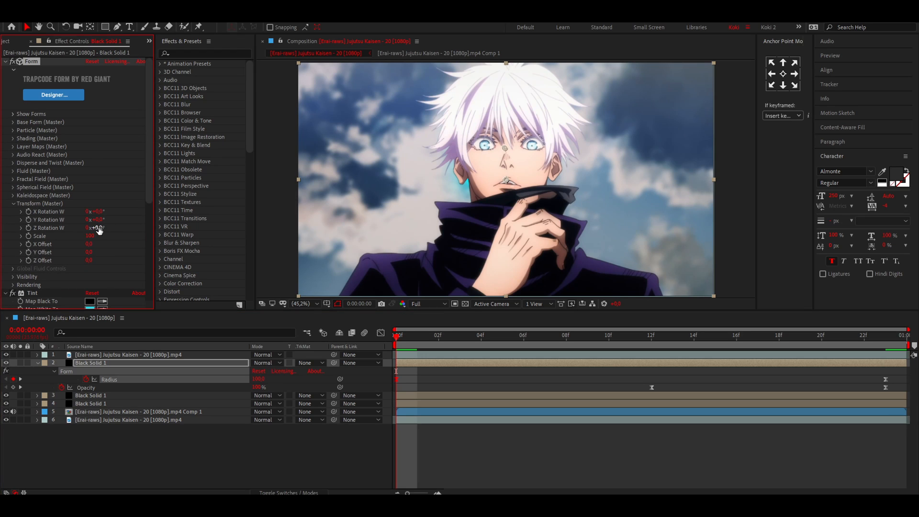
click(813, 335)
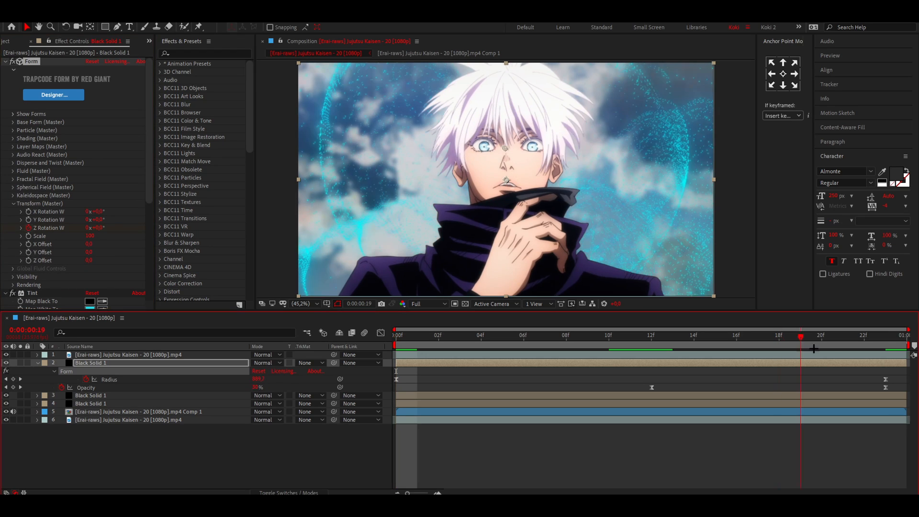
click(879, 334)
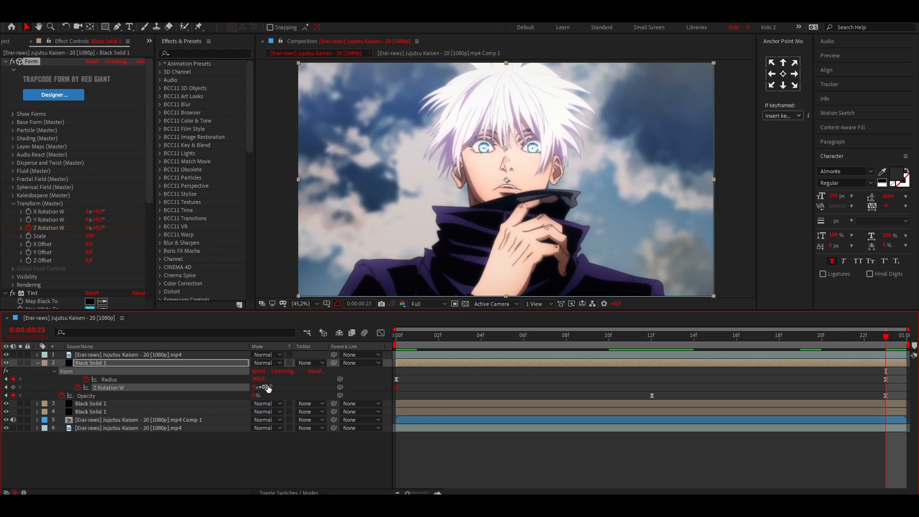
double_click(264, 386)
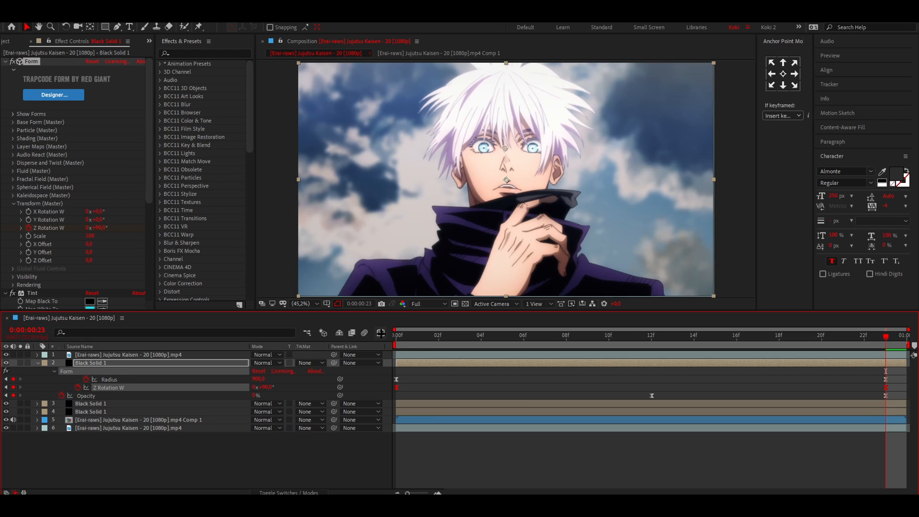
click(381, 332)
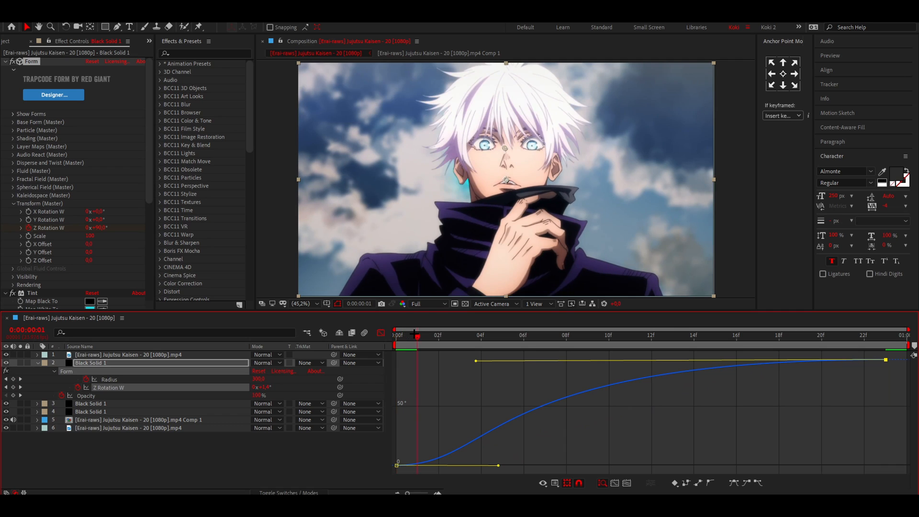
Scrub the early, middle and starting frames to preview the eased Z rotation spin.
click(564, 334)
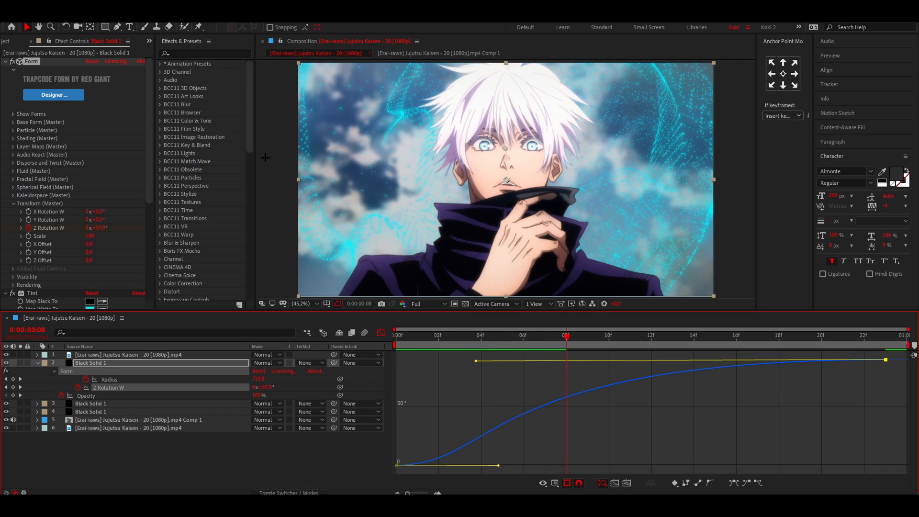
click(650, 335)
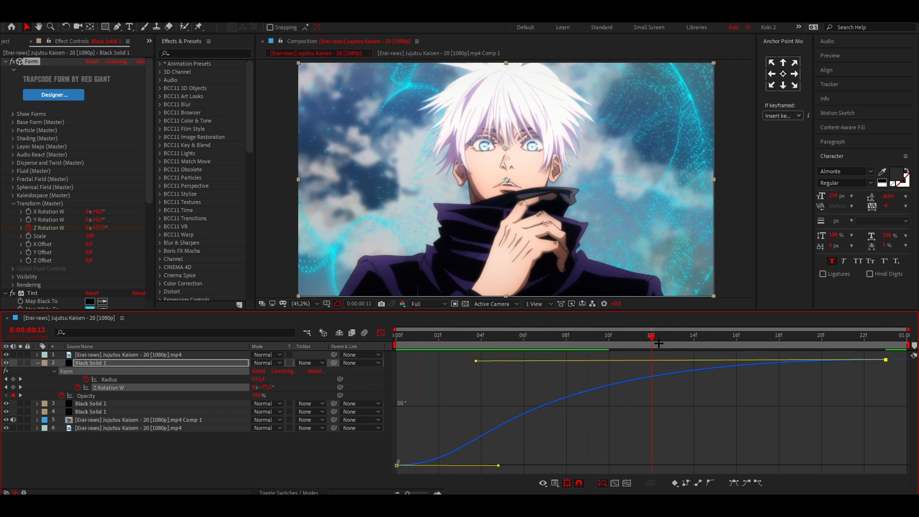
click(397, 335)
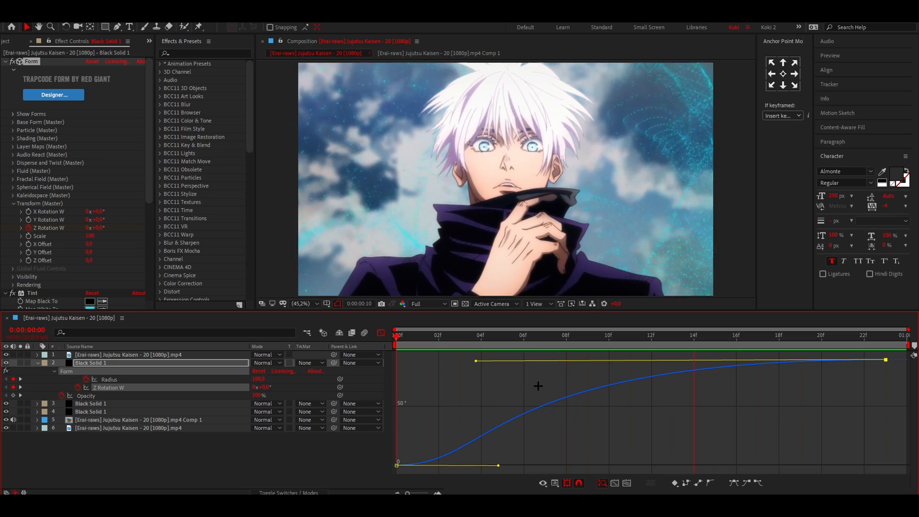
click(650, 335)
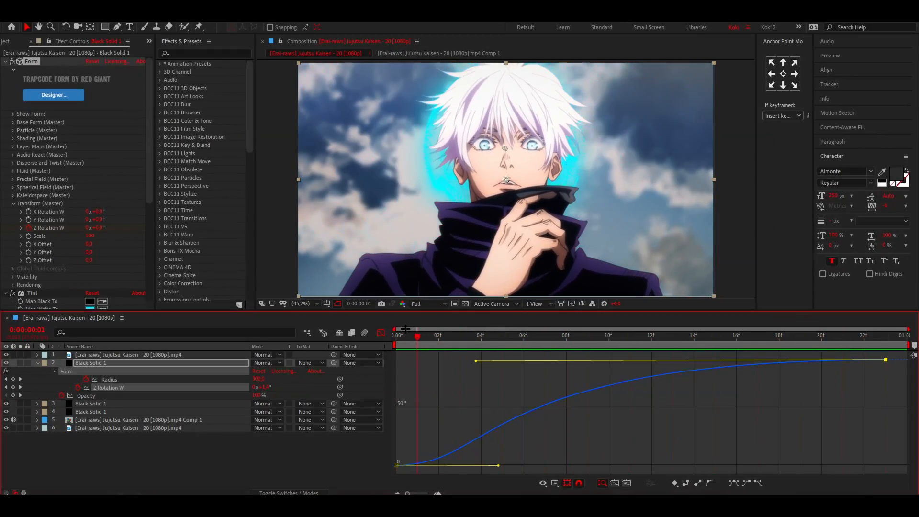
click(545, 334)
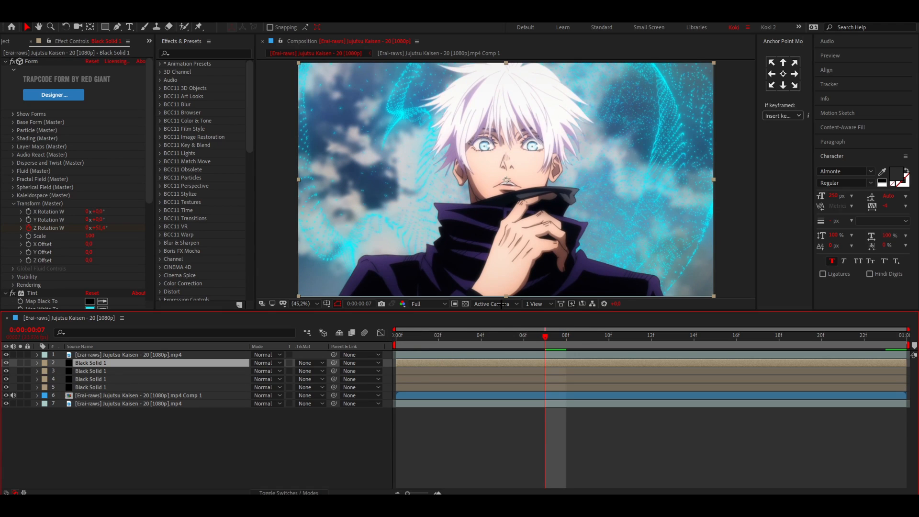
Scrub early, midway and back to the start to check the duplicated particle bursts.
click(651, 334)
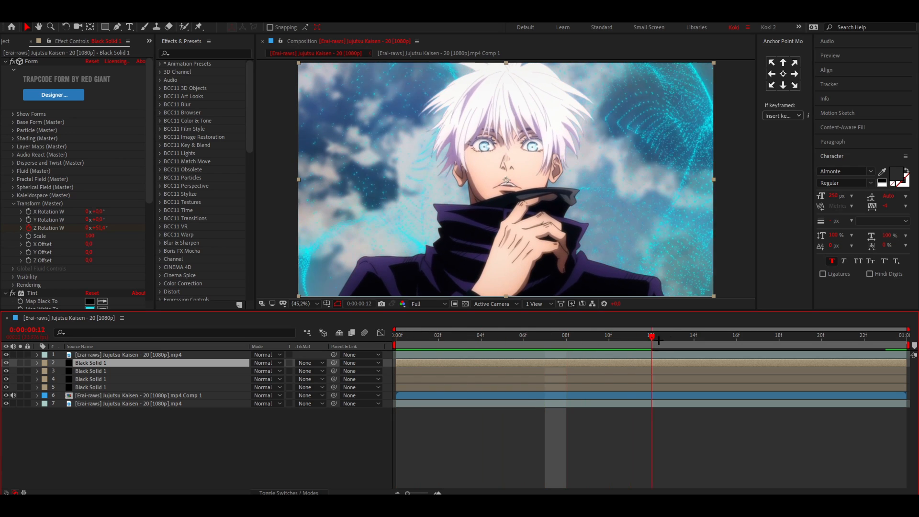
click(843, 335)
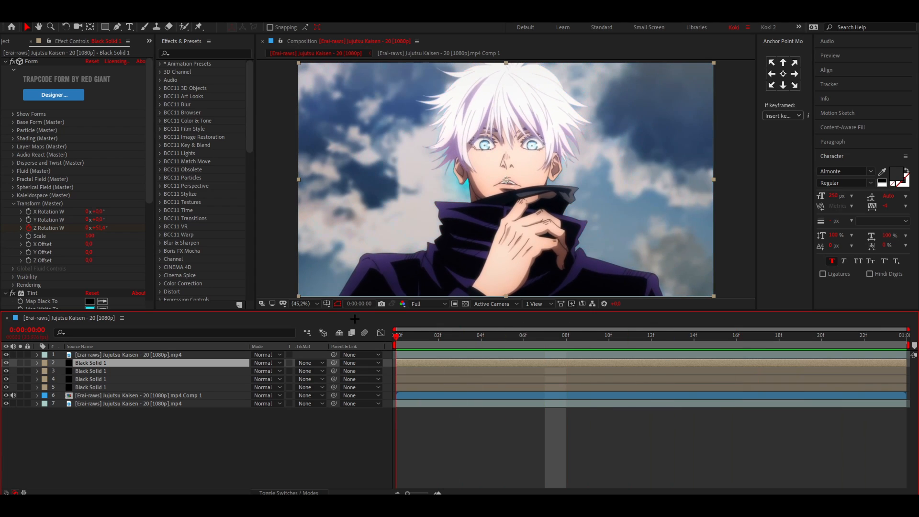
click(523, 335)
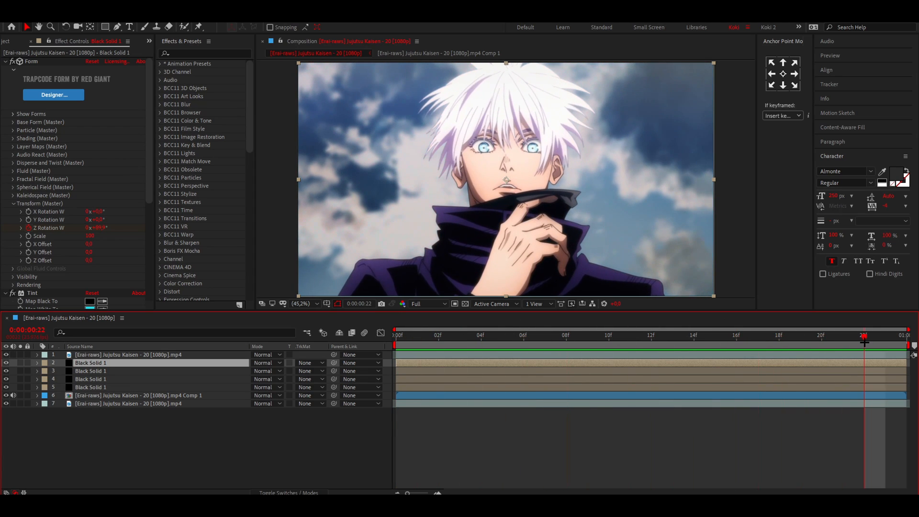
mouse_move(861, 341)
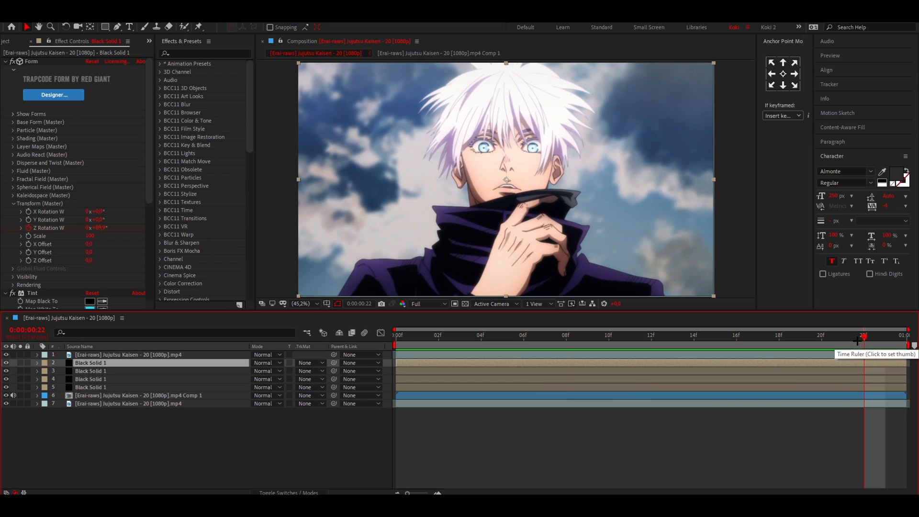